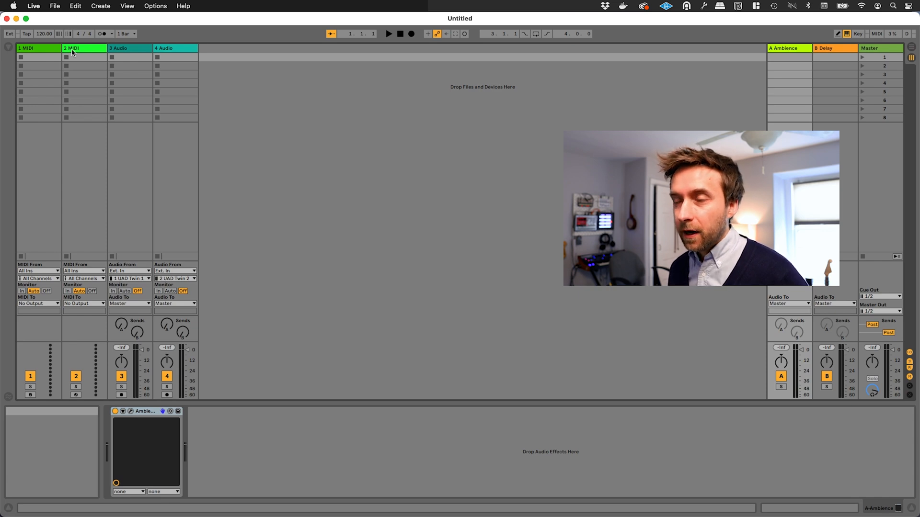
Step: Select the second MIDI track to start removing the extra tracks
left_click(82, 47)
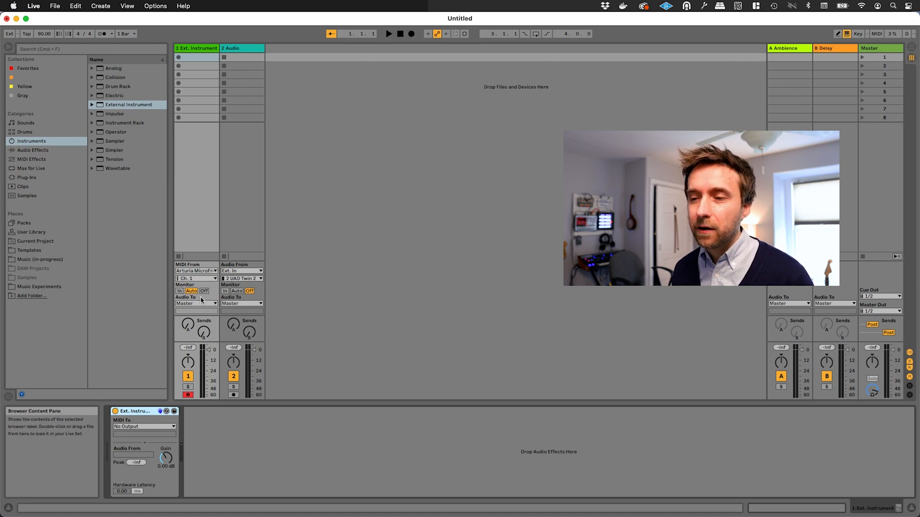
Step: Send the External Instrument's MIDI to the MicroFreak and list Audio Effects in the browser
left_click(144, 426)
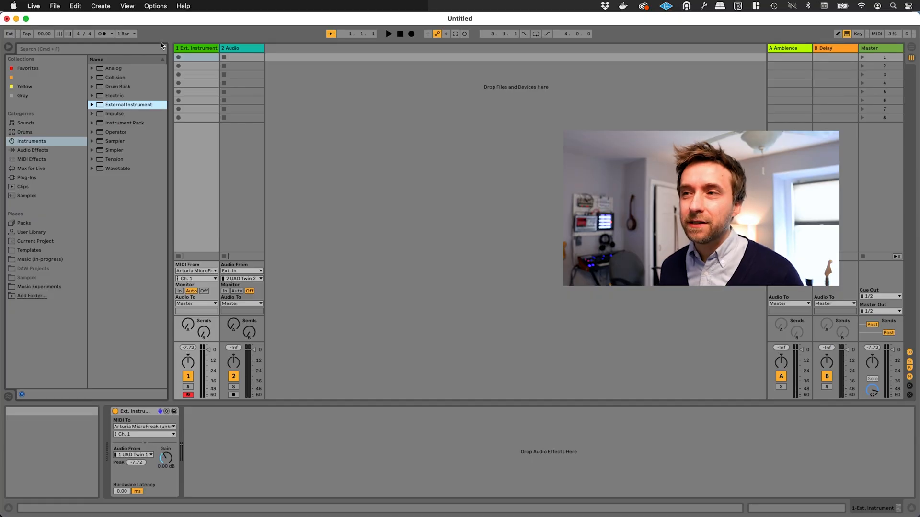
mouse_move(203, 48)
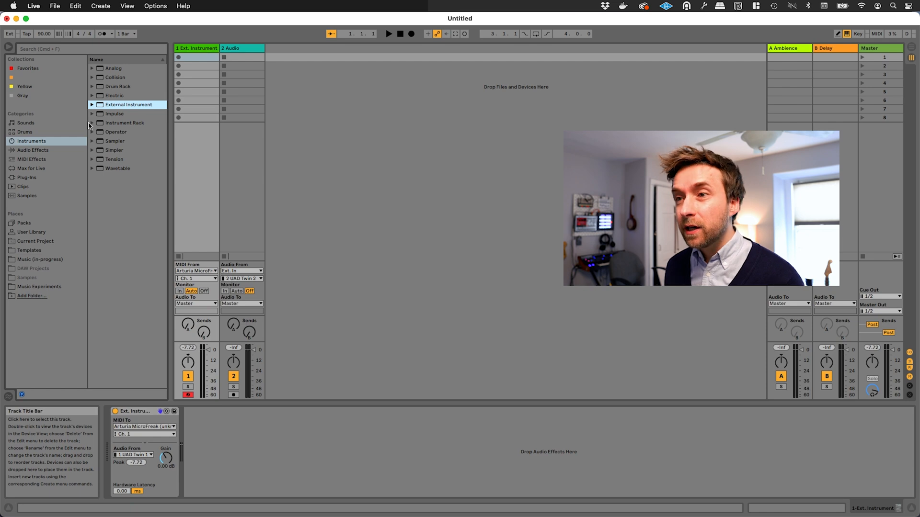
left_click(33, 150)
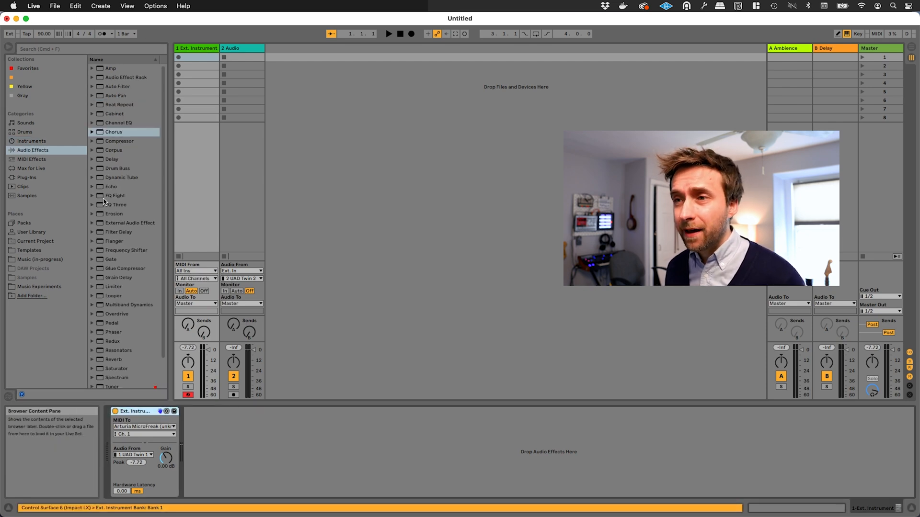
Step: Load Chorus from the Audio Effects list onto the Ext. Instrument track
double_click(114, 131)
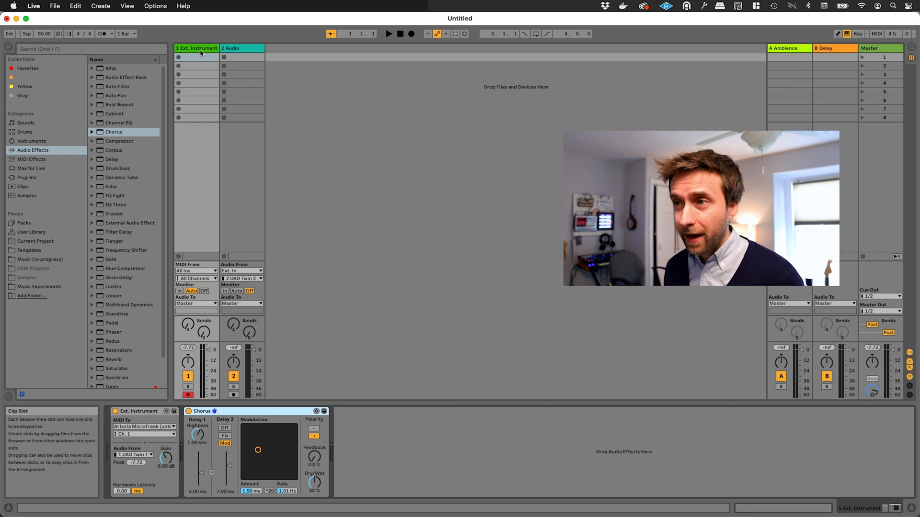
Step: Open the saved External Instrument Device Video set to reach clip A3
left_click(241, 48)
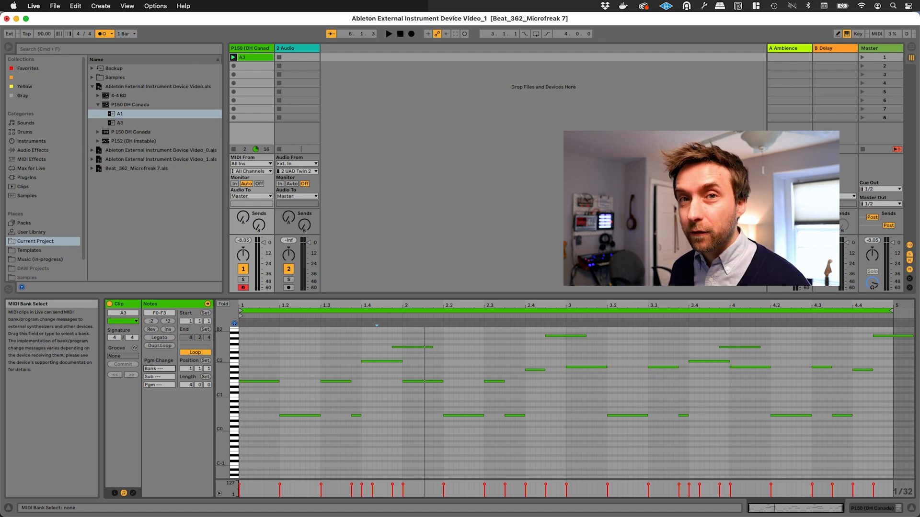
Step: Set clip A3's program change to bank 2, program 22
left_click(154, 370)
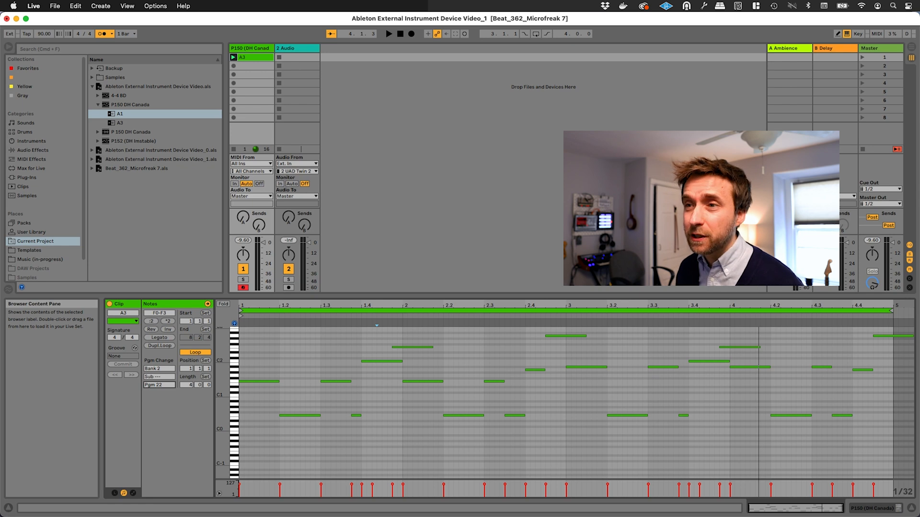
left_click(54, 6)
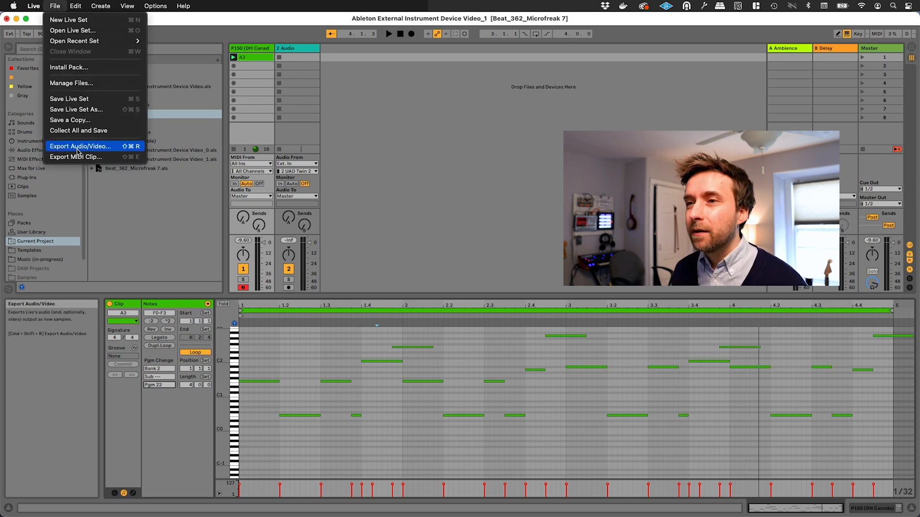
Step: Export the Master as a 24-bit WAV with Encode MP3 turned off
left_click(81, 146)
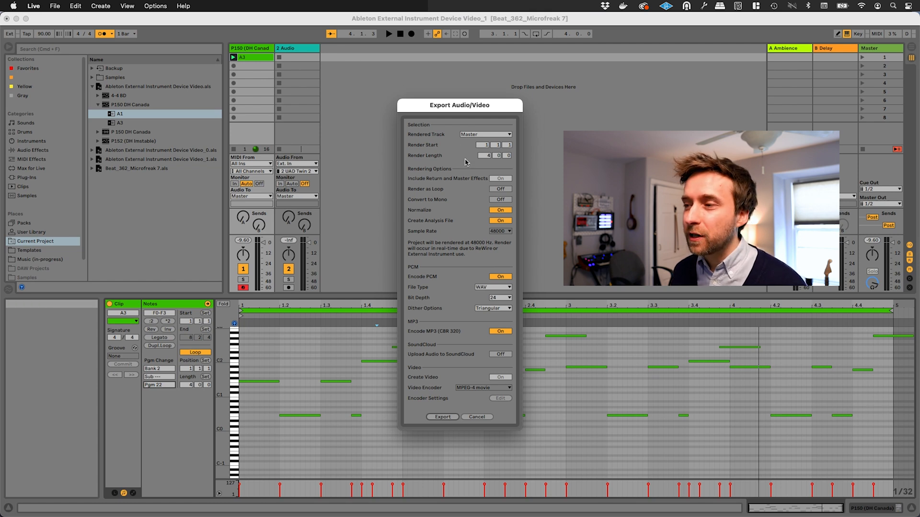
left_click(500, 331)
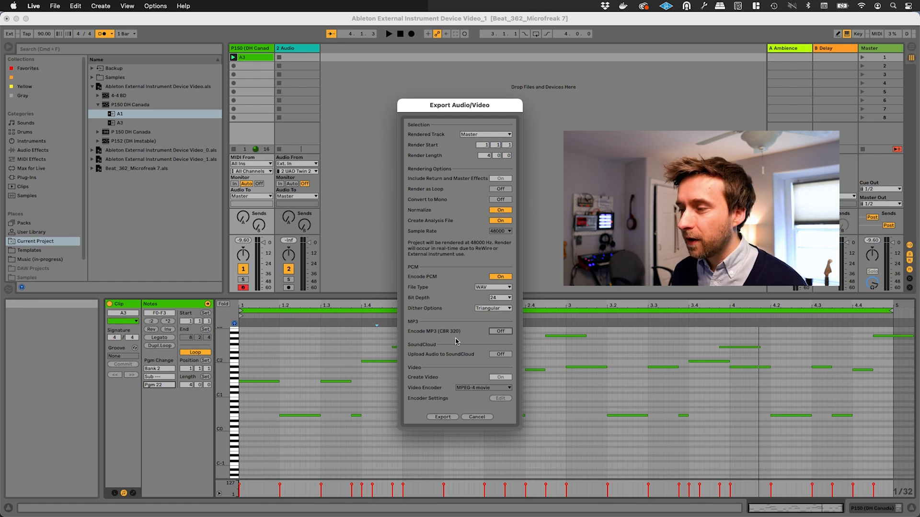
left_click(442, 417)
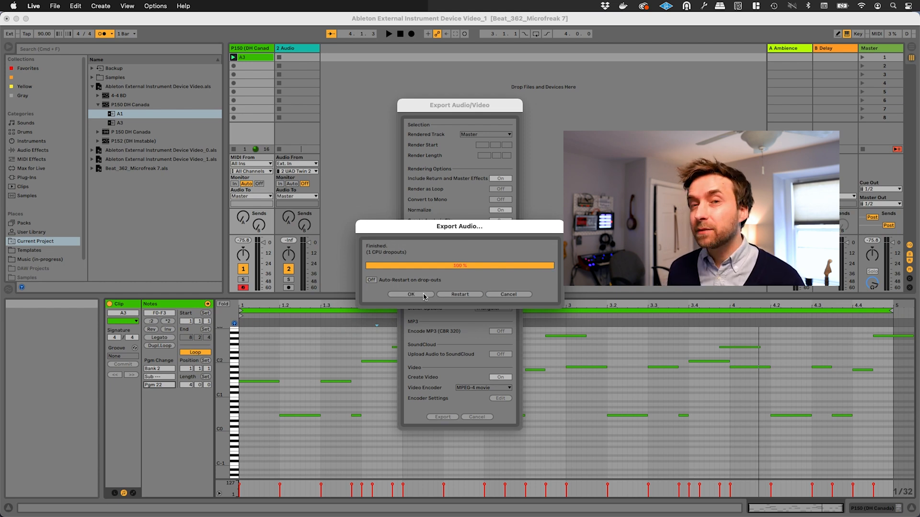
Step: Dismiss the Export Audio finished dialog with OK
left_click(411, 294)
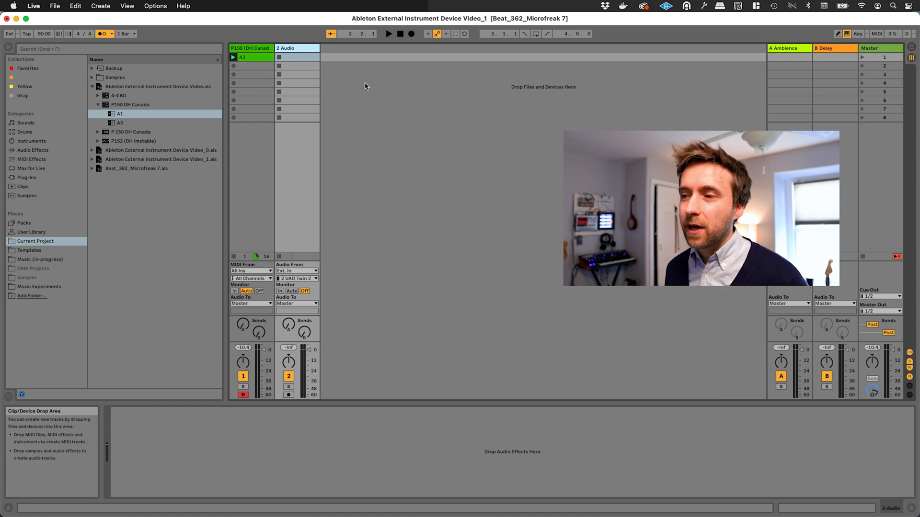
Step: Feed the 2 Audio track from the P150 (DH Canada) track and arm it
left_click(296, 278)
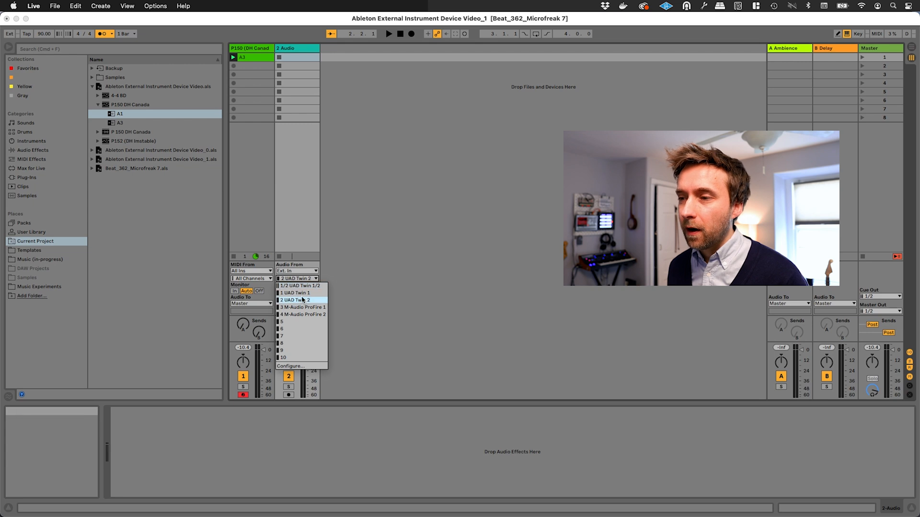
left_click(294, 292)
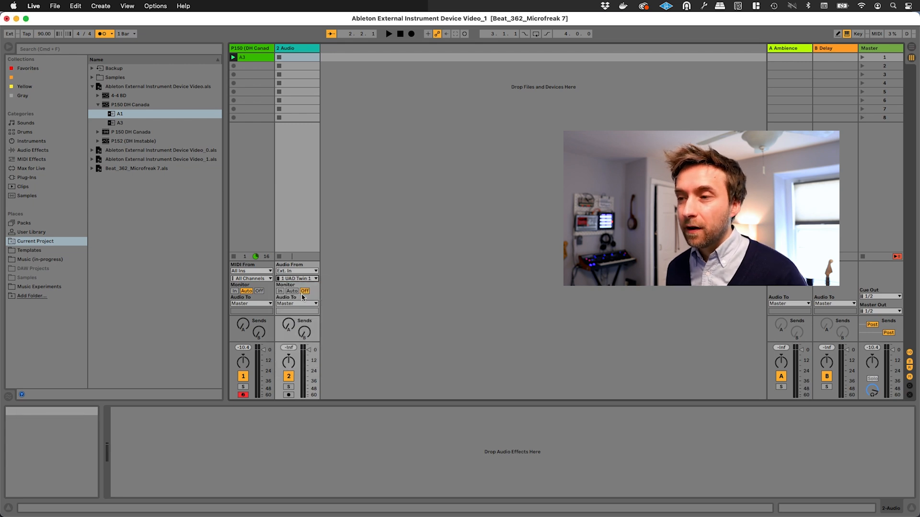
left_click(296, 278)
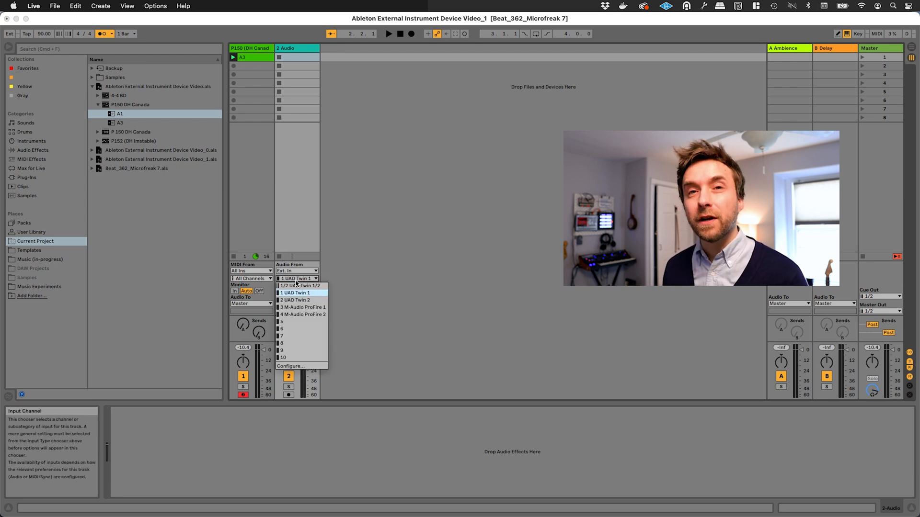
left_click(295, 278)
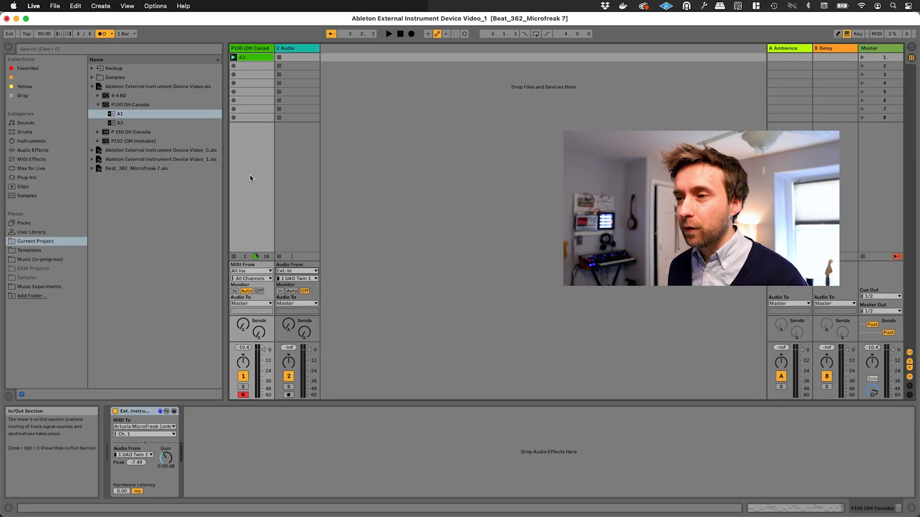
left_click(297, 270)
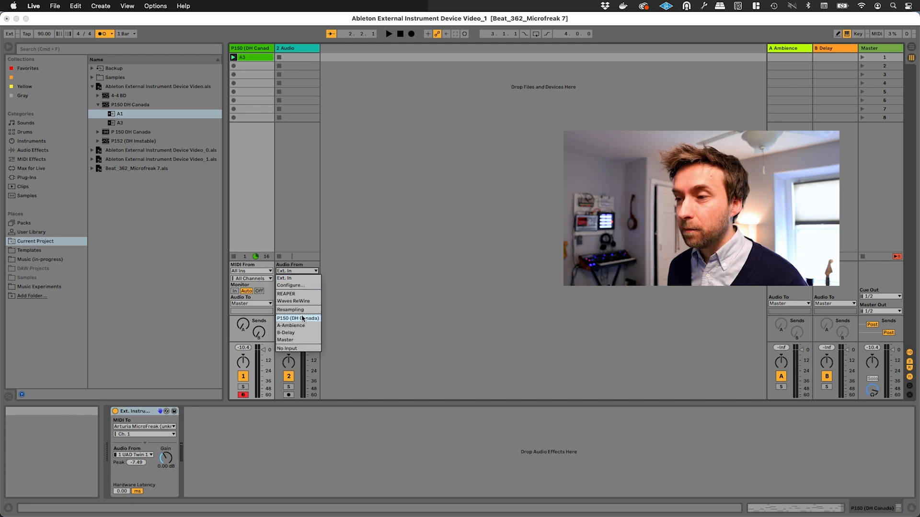
left_click(298, 318)
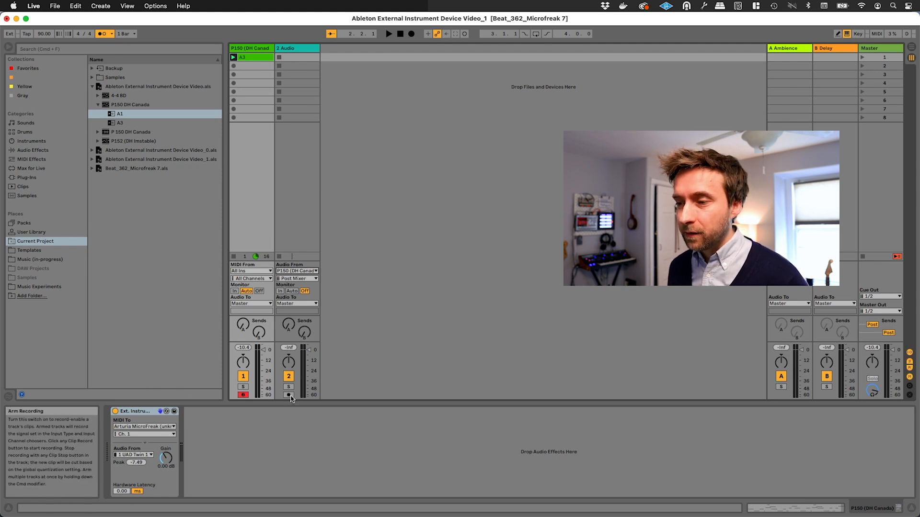
left_click(288, 395)
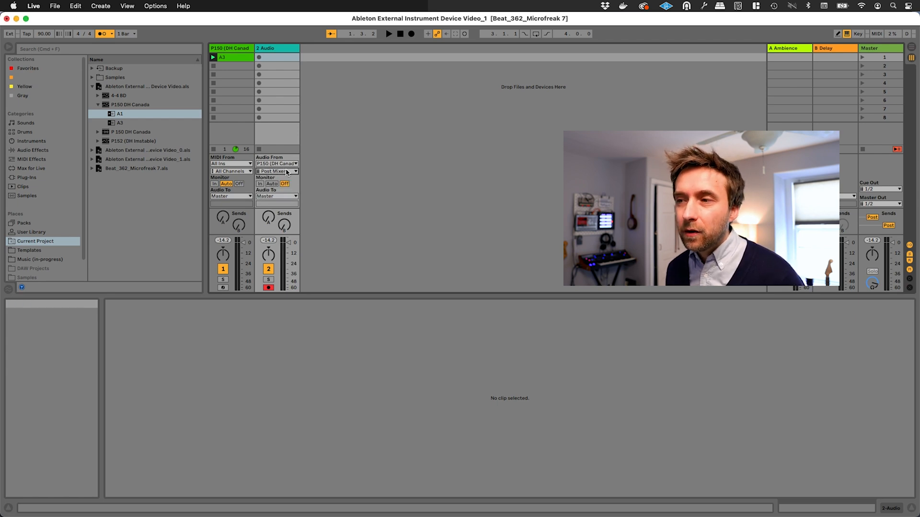
Step: Switch the 2 Audio track's P150 input tap point to Pre FX
left_click(276, 171)
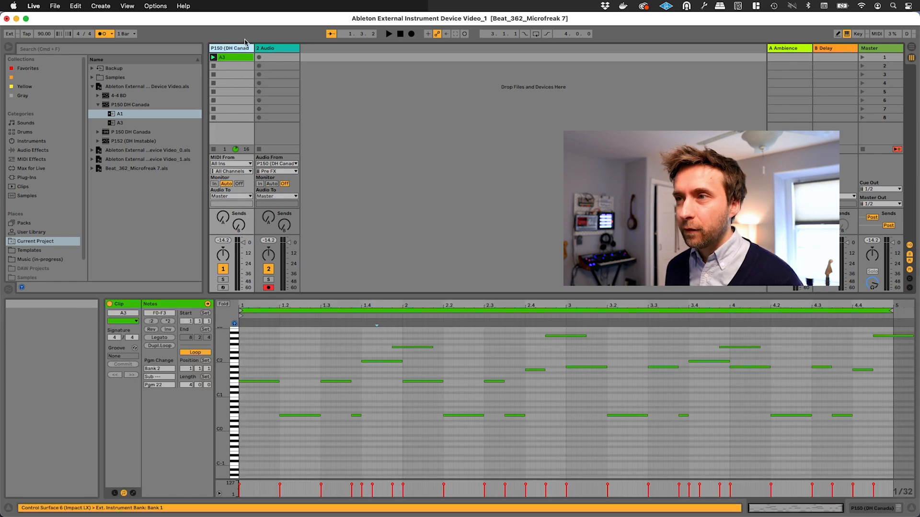
left_click(276, 170)
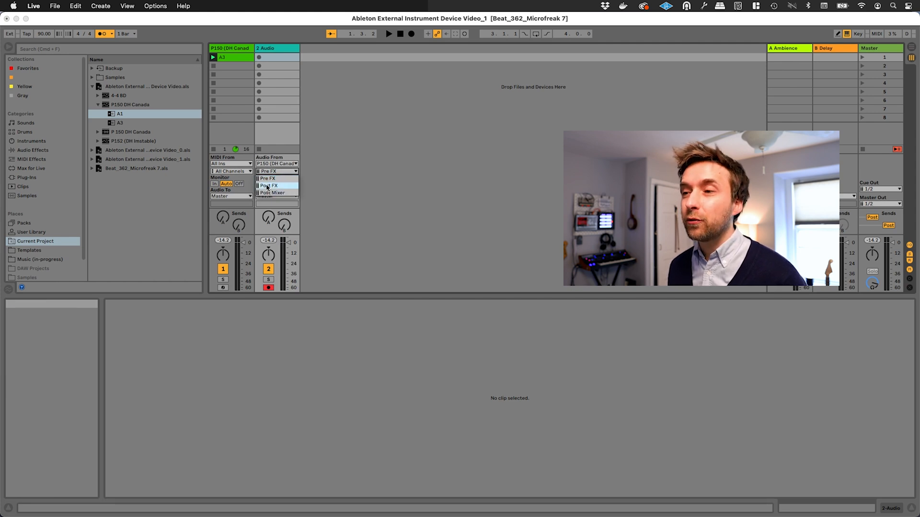
left_click(267, 178)
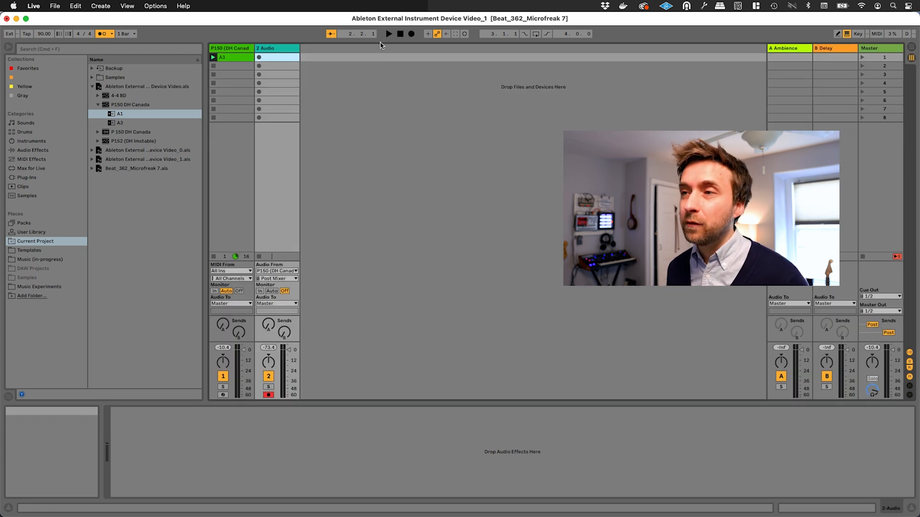
mouse_move(260, 57)
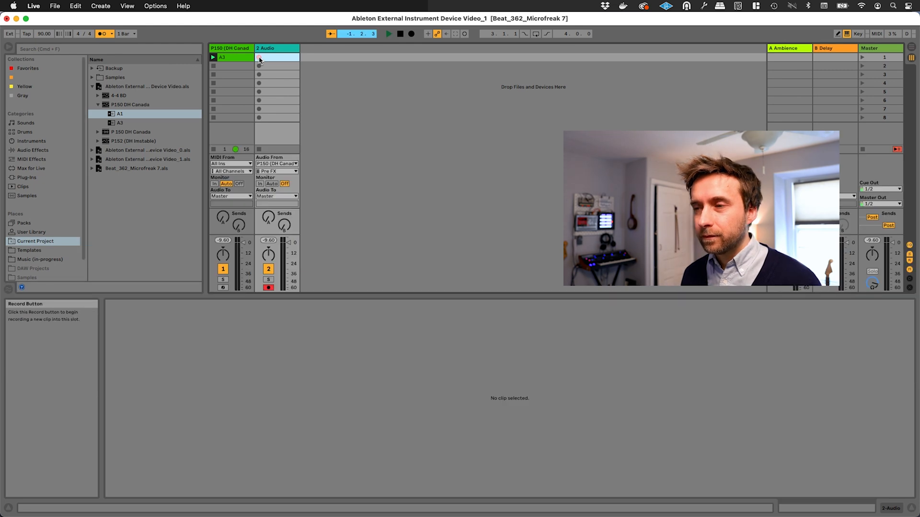
Step: Record the synth into the audio track's first slot as clip 2-Audio 5
left_click(257, 57)
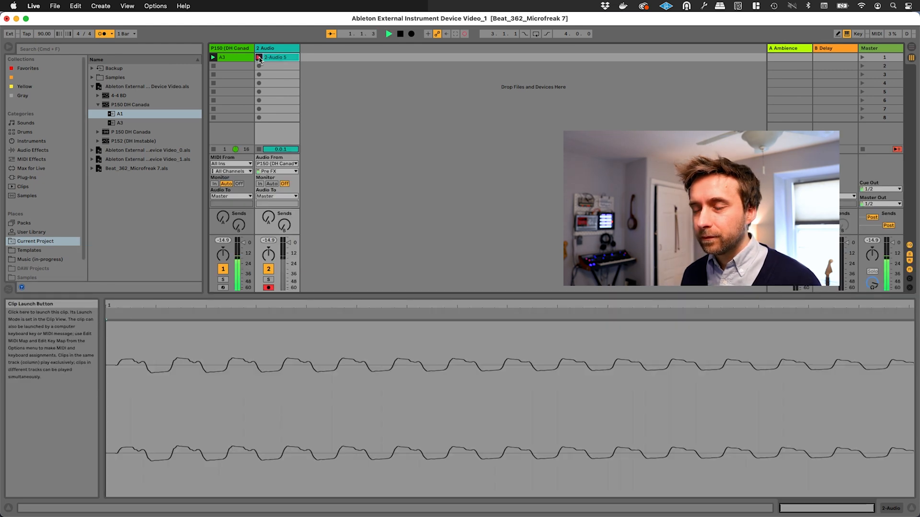
left_click(387, 34)
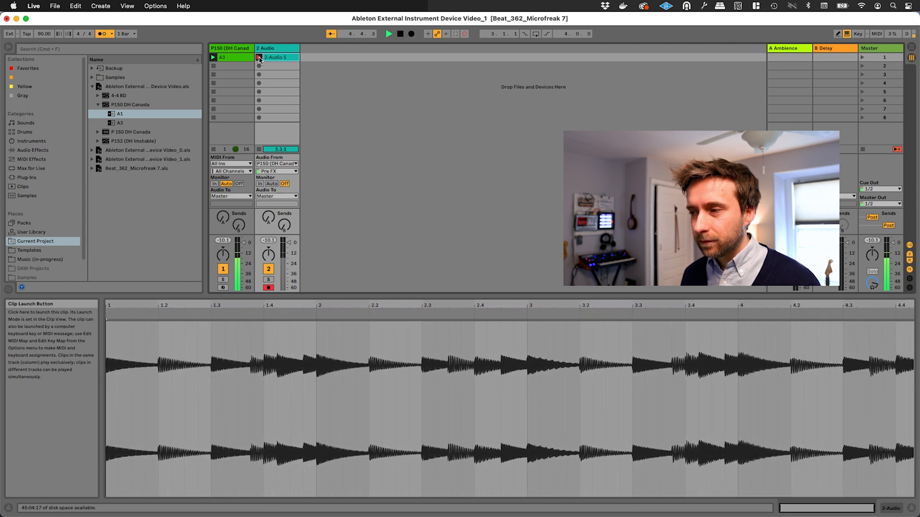
left_click(276, 57)
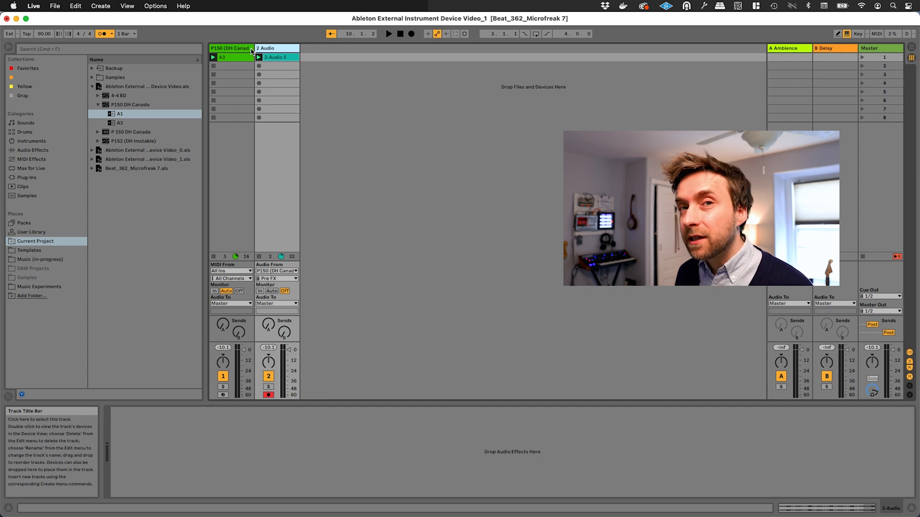
Step: Select the P150 track so its External Instrument shows a 16 ms hardware latency
left_click(229, 48)
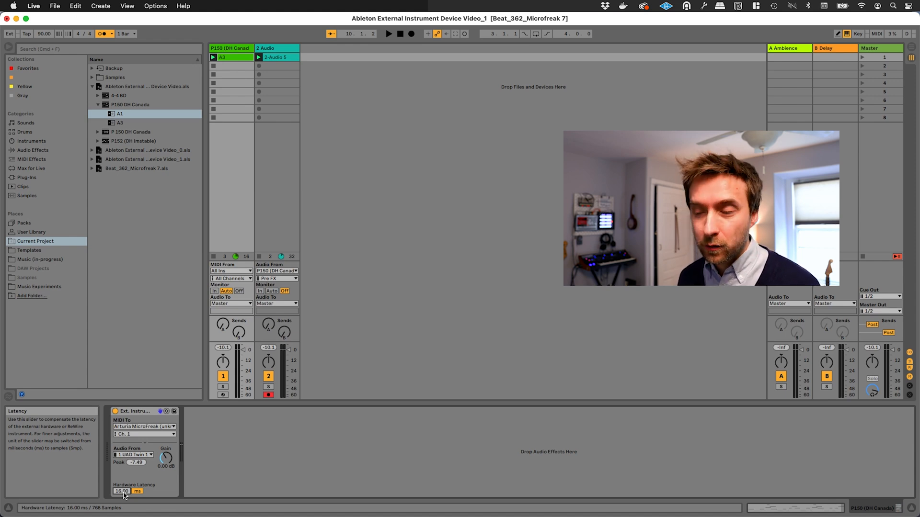
left_click(54, 6)
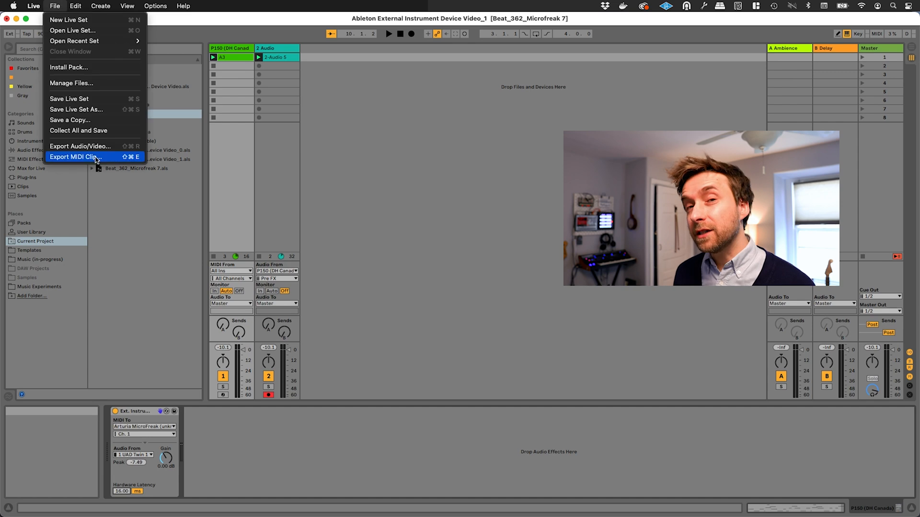
left_click(81, 146)
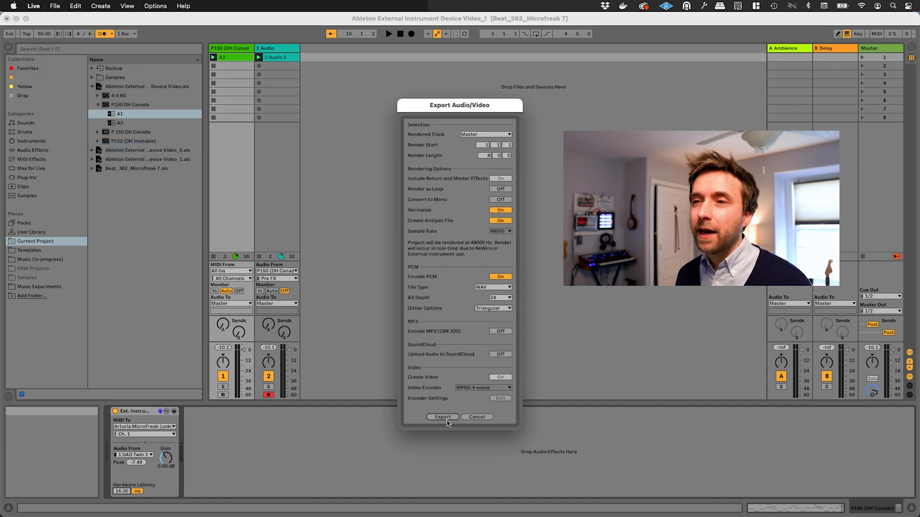
left_click(442, 416)
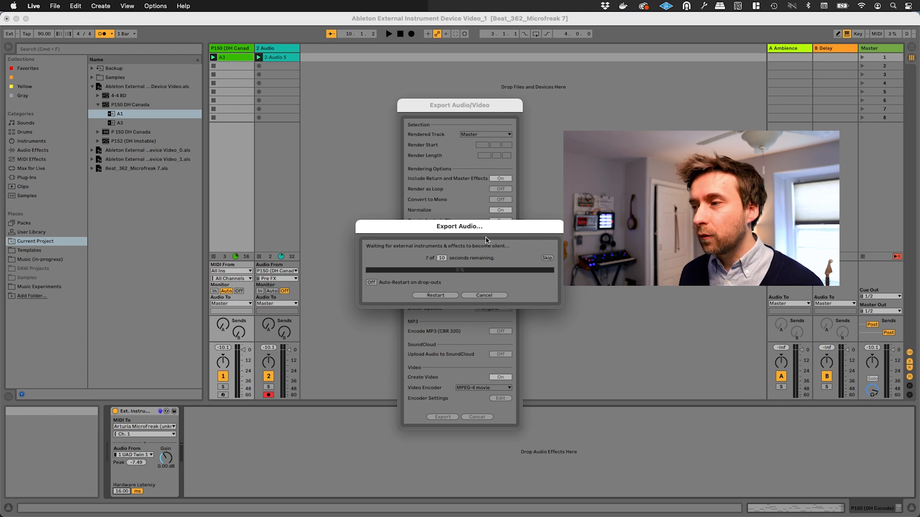
left_click(484, 295)
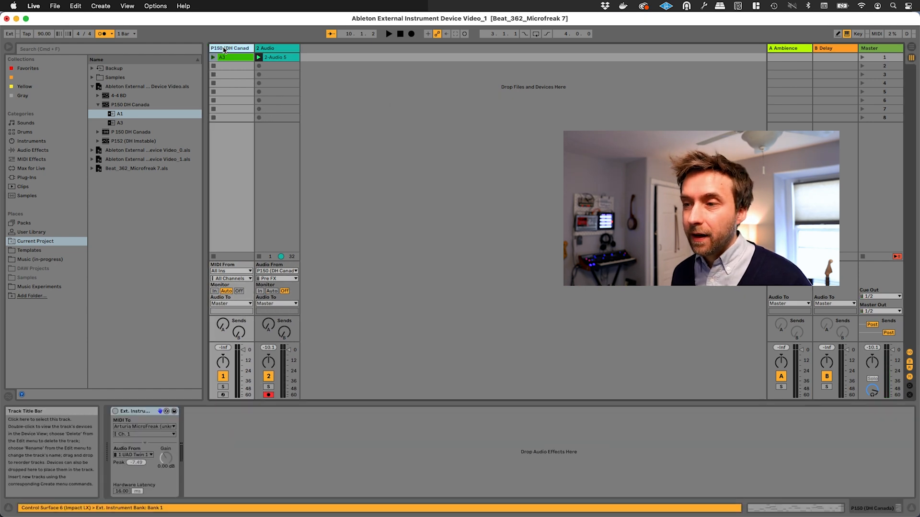
Step: Duplicate the synth and audio tracks into a third MIDI and fourth audio track, recording clip MIDI 1
left_click(222, 57)
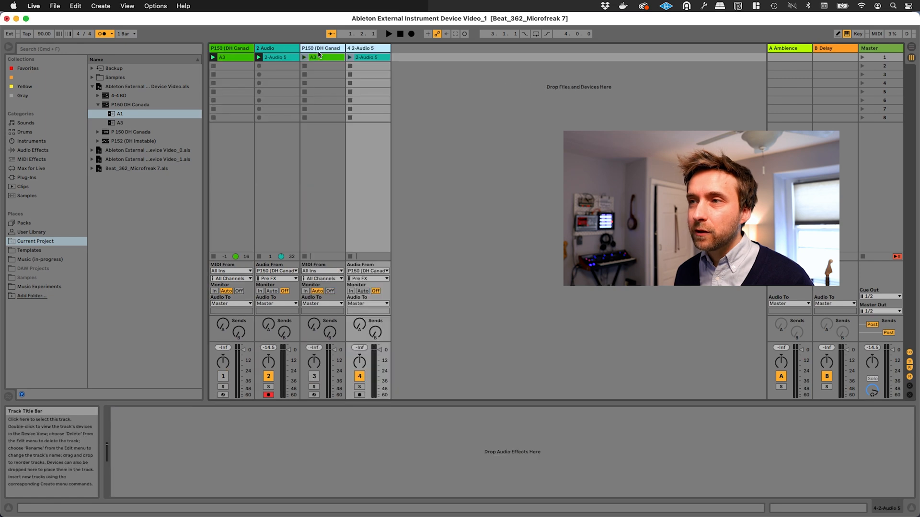
left_click(321, 57)
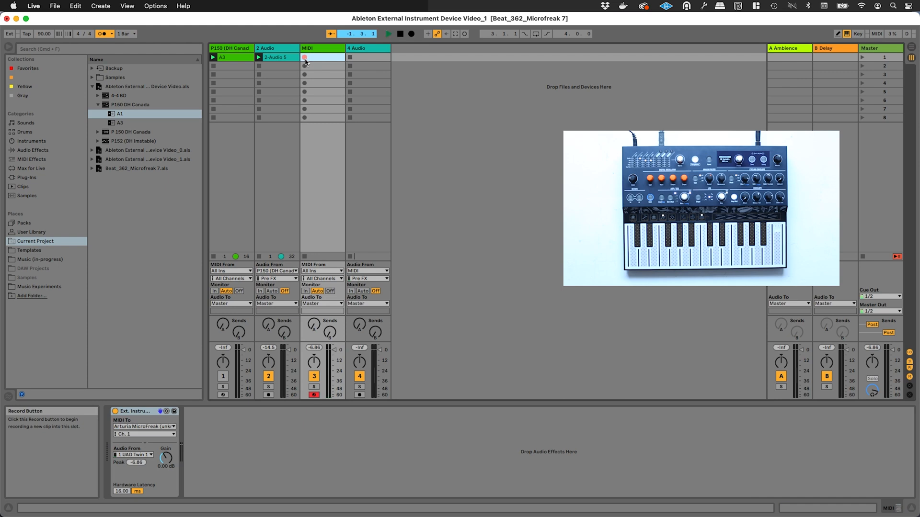
left_click(305, 57)
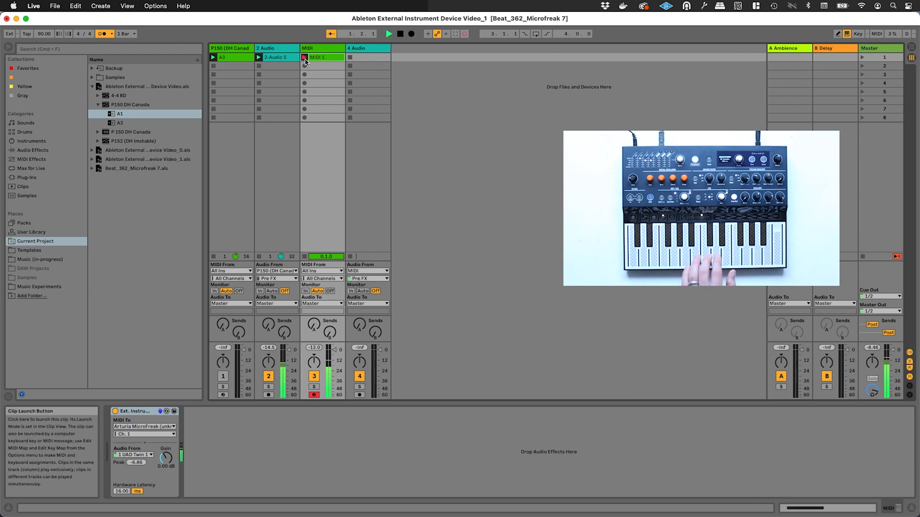